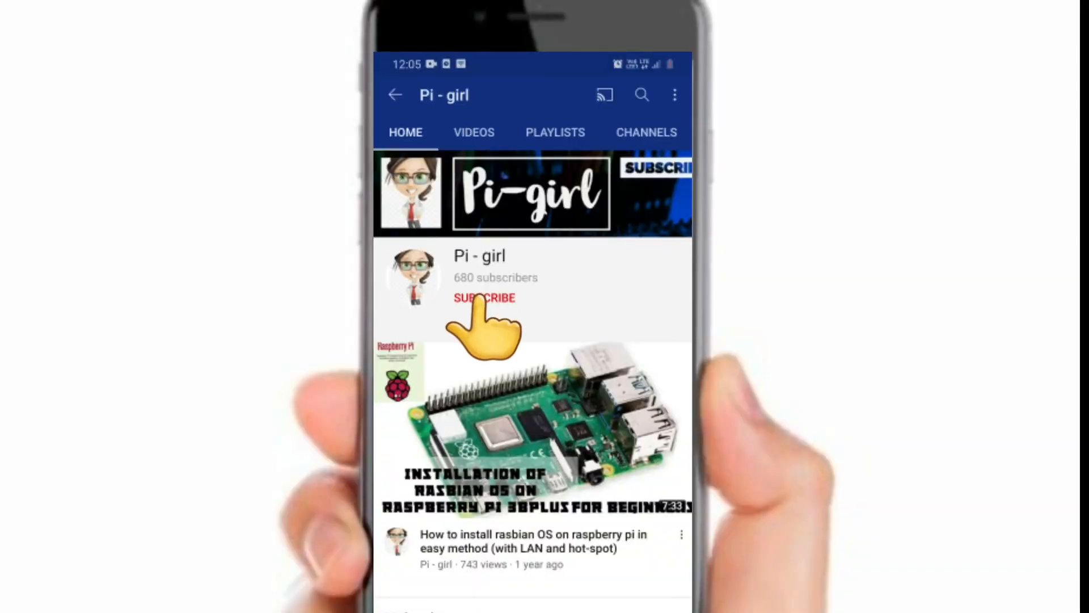
Tap SUBSCRIBE on the Pi - girl channel page.
left_click(484, 297)
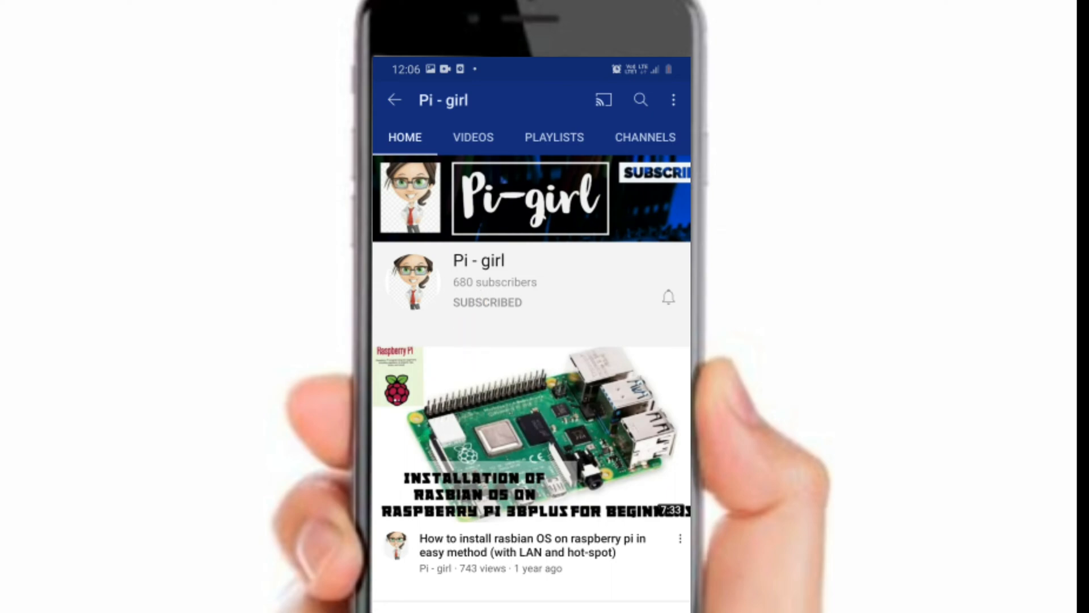